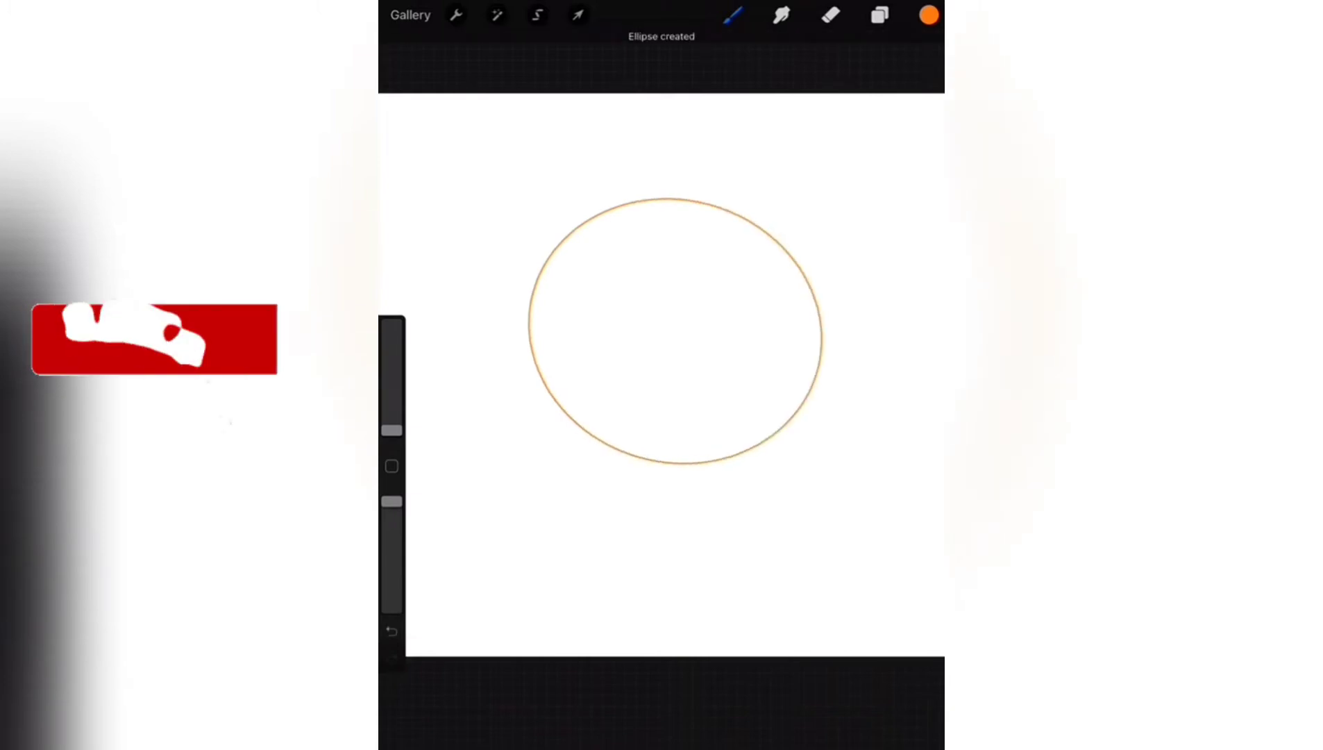
# - Snap the drawn ellipse into a perfect circle and shrink it slightly with uniform Transform
pyautogui.click(673, 333)
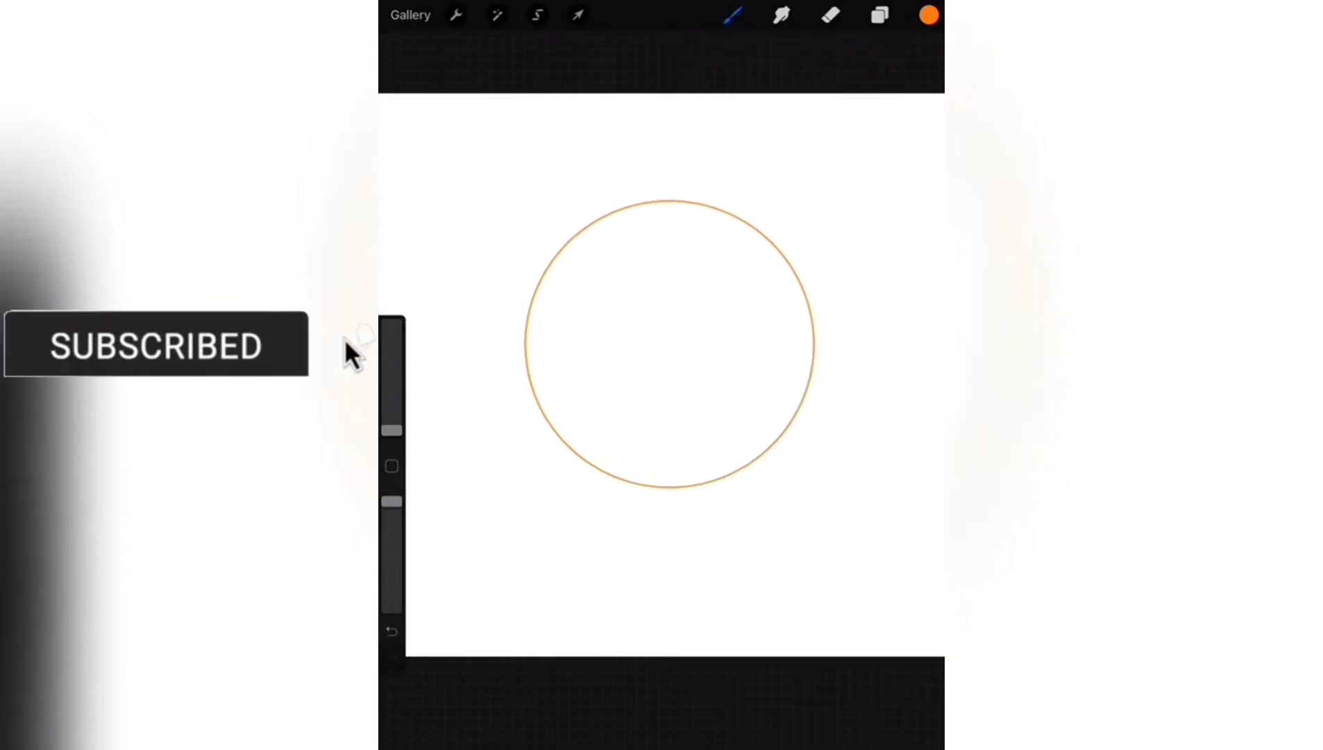
pyautogui.click(577, 15)
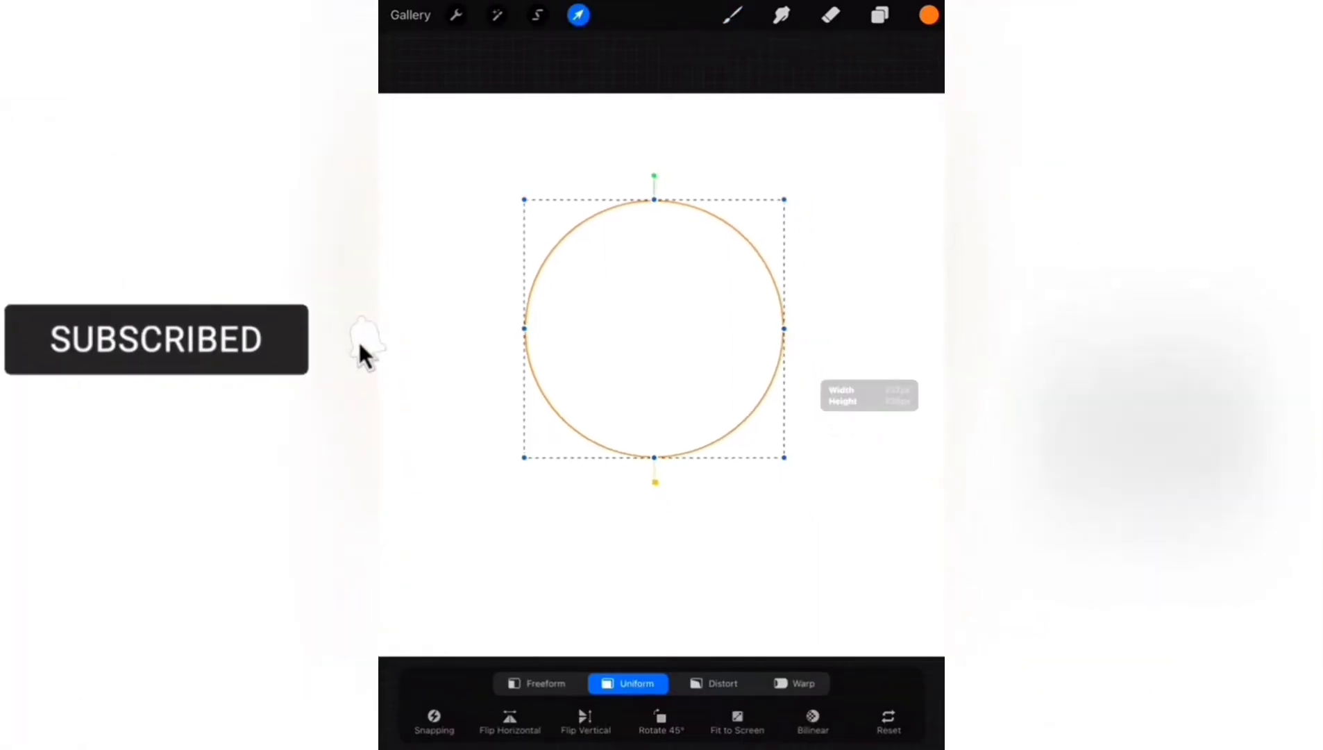
pyautogui.click(928, 14)
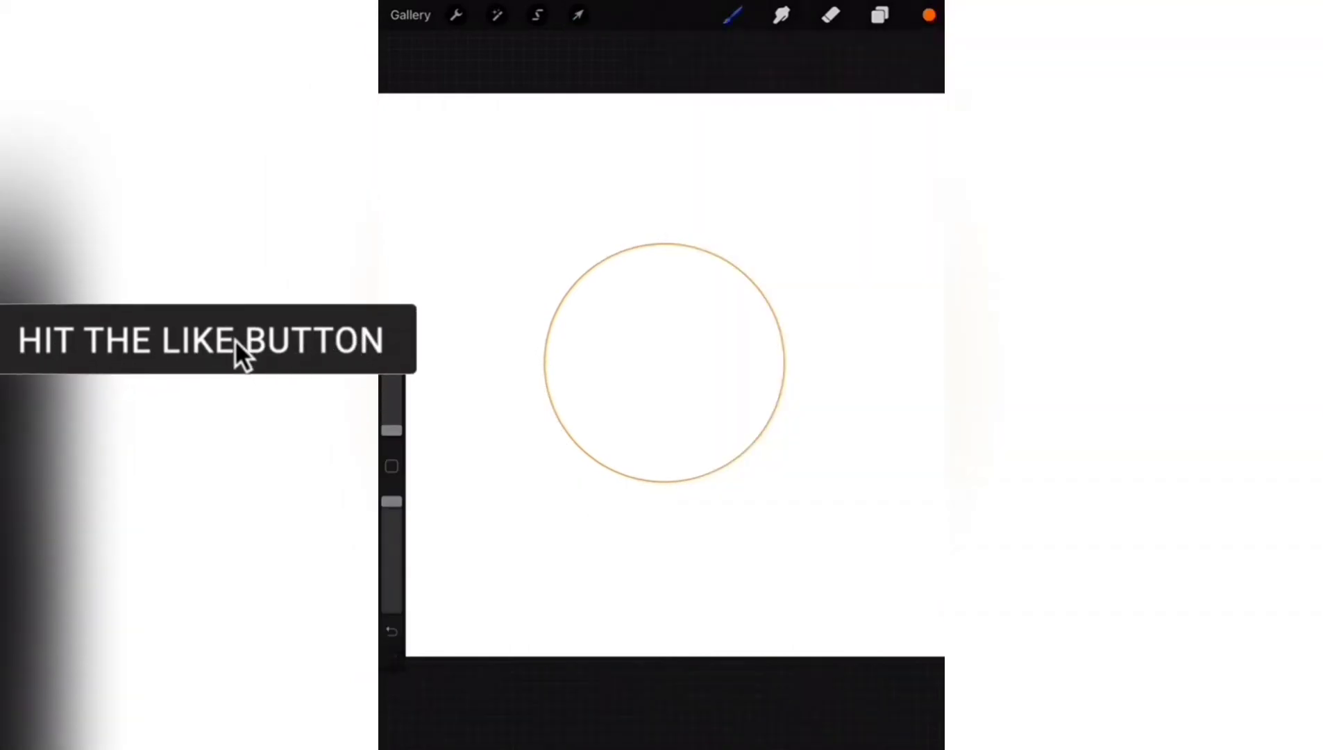
# - Fill the circle solid orange and paint a pale highlight with the Sketching > Soft Pastel brush
pyautogui.click(928, 15)
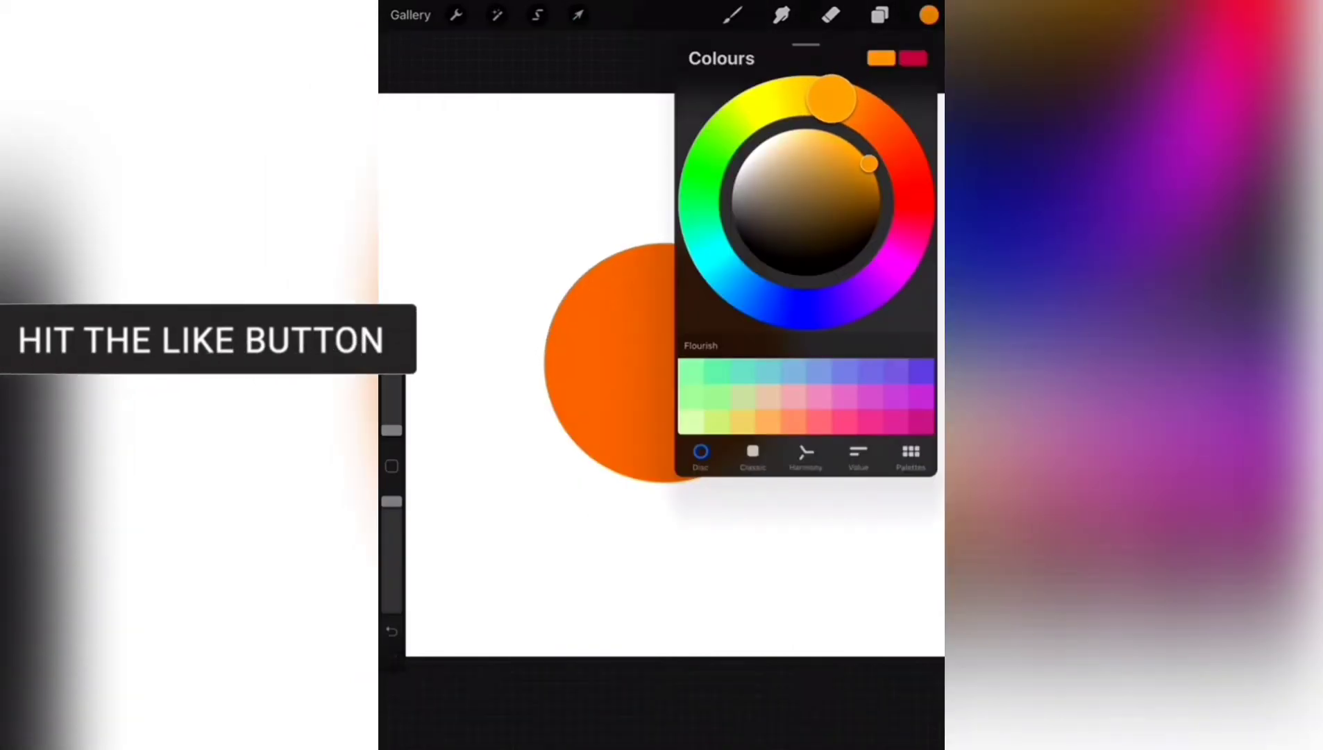
pyautogui.click(731, 15)
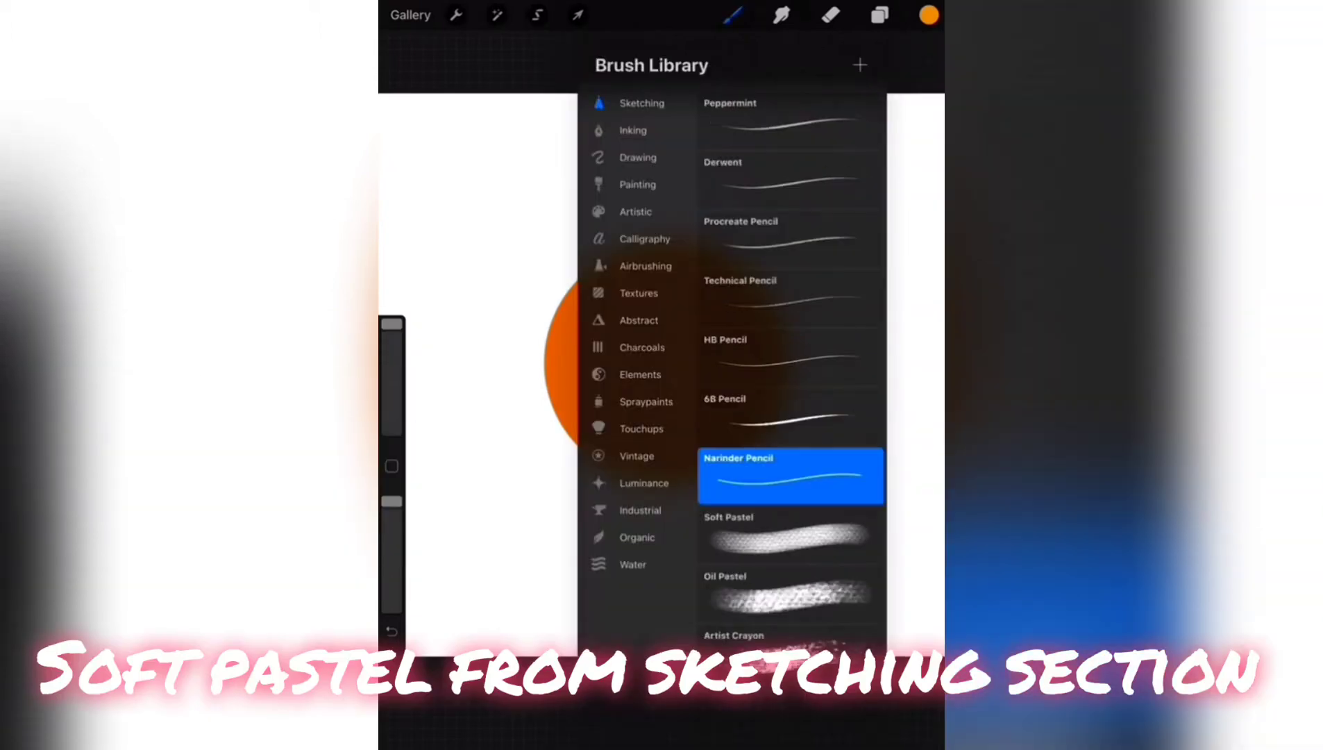
pyautogui.click(879, 16)
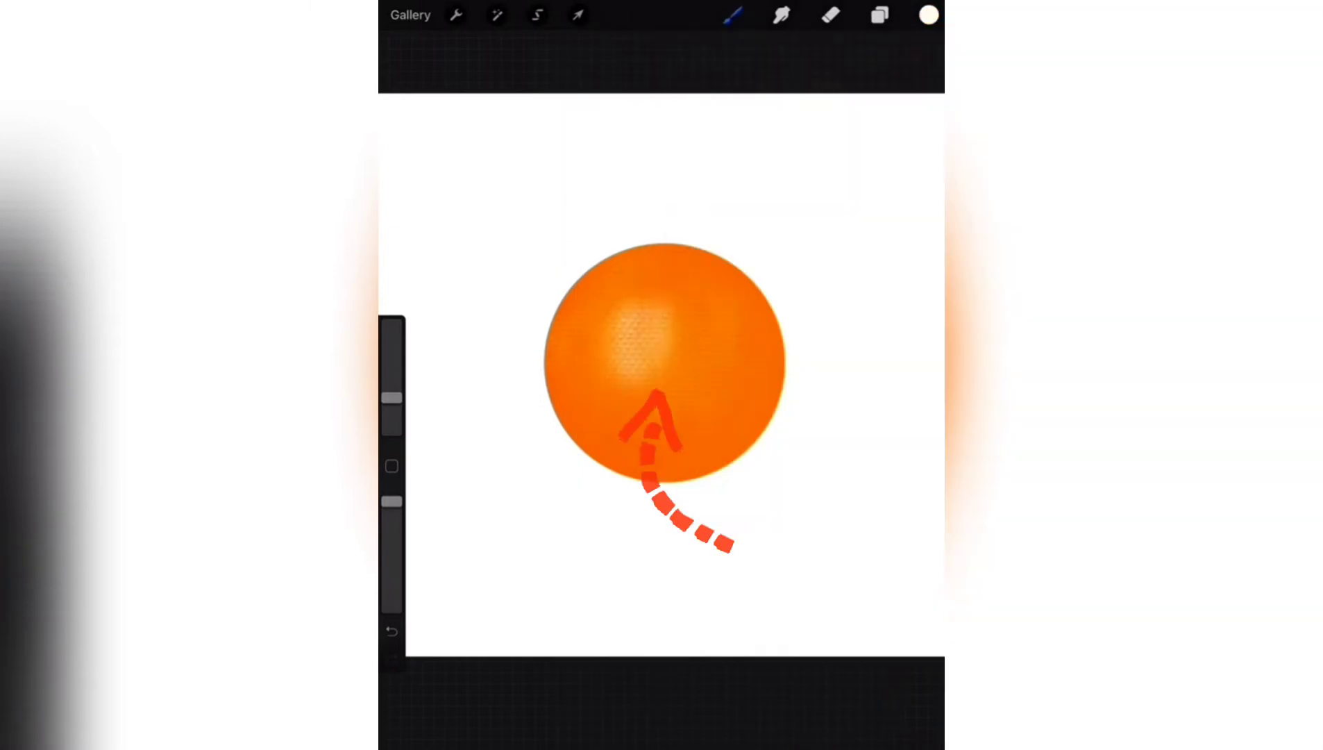
# - Enlarge the pale pastel highlight, then blend orange pastel strokes over it for a mottled surface
pyautogui.click(391, 632)
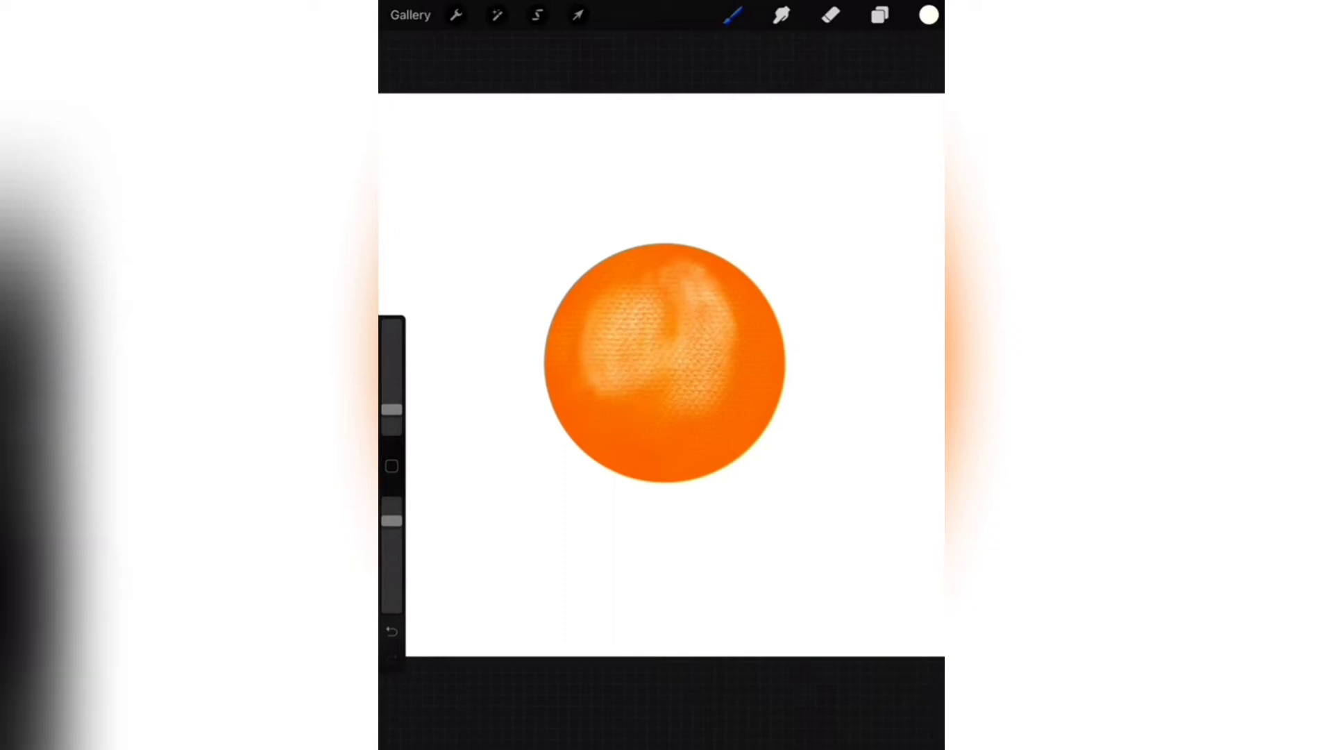
pyautogui.click(928, 14)
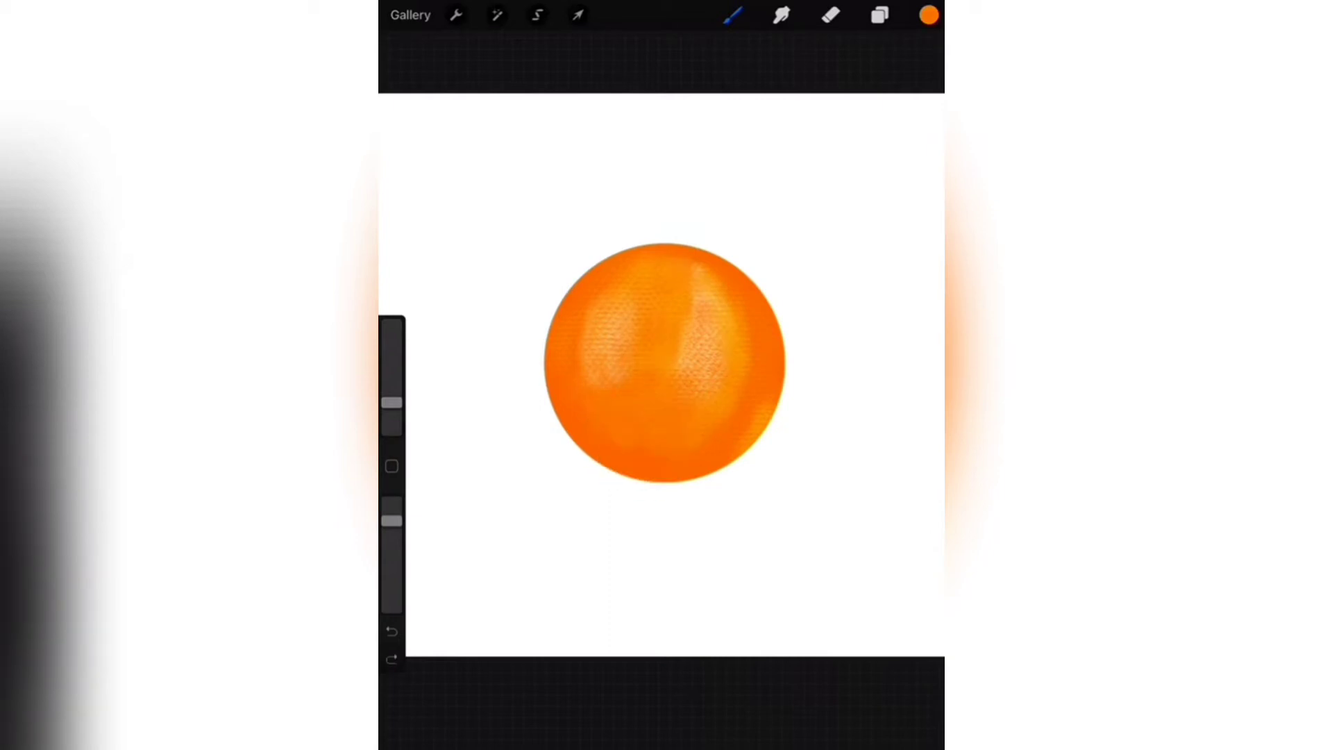
pyautogui.click(731, 16)
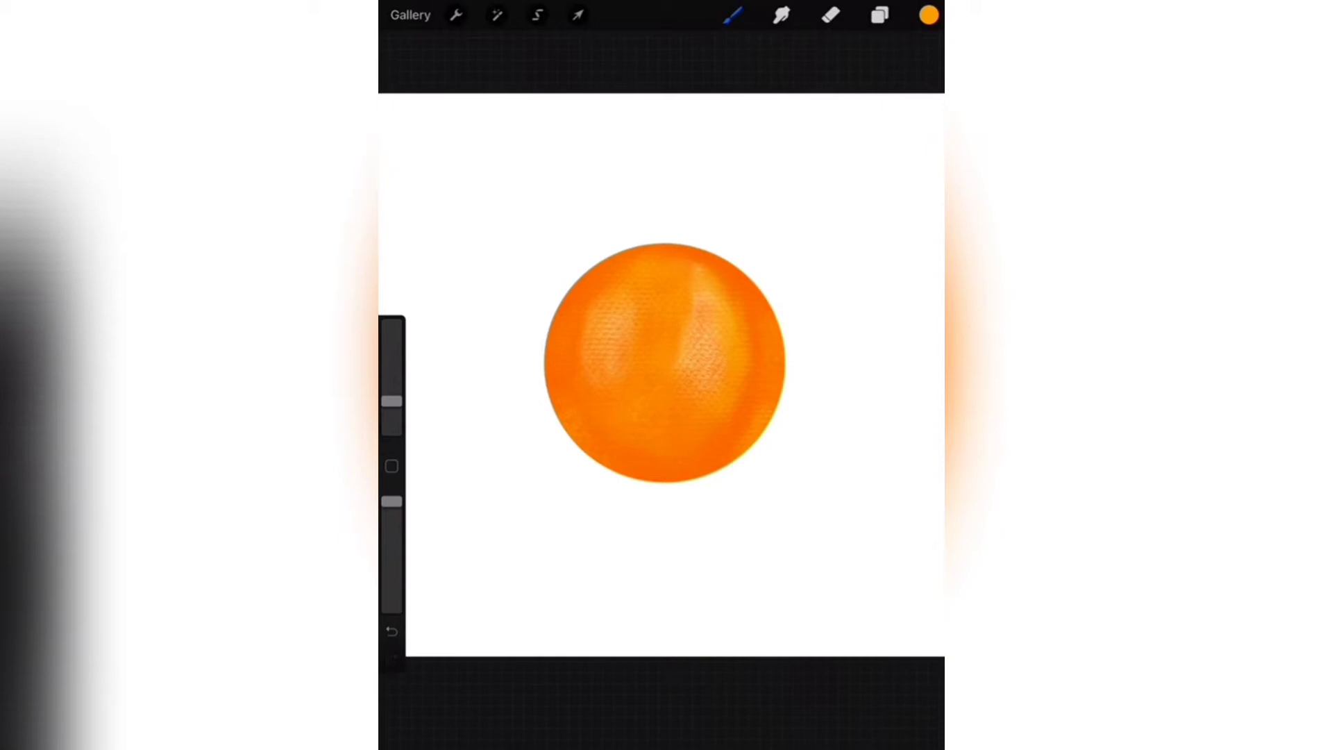
# - Shade the upper-left rim darker orange and paint a small dimple on the top edge
pyautogui.click(928, 15)
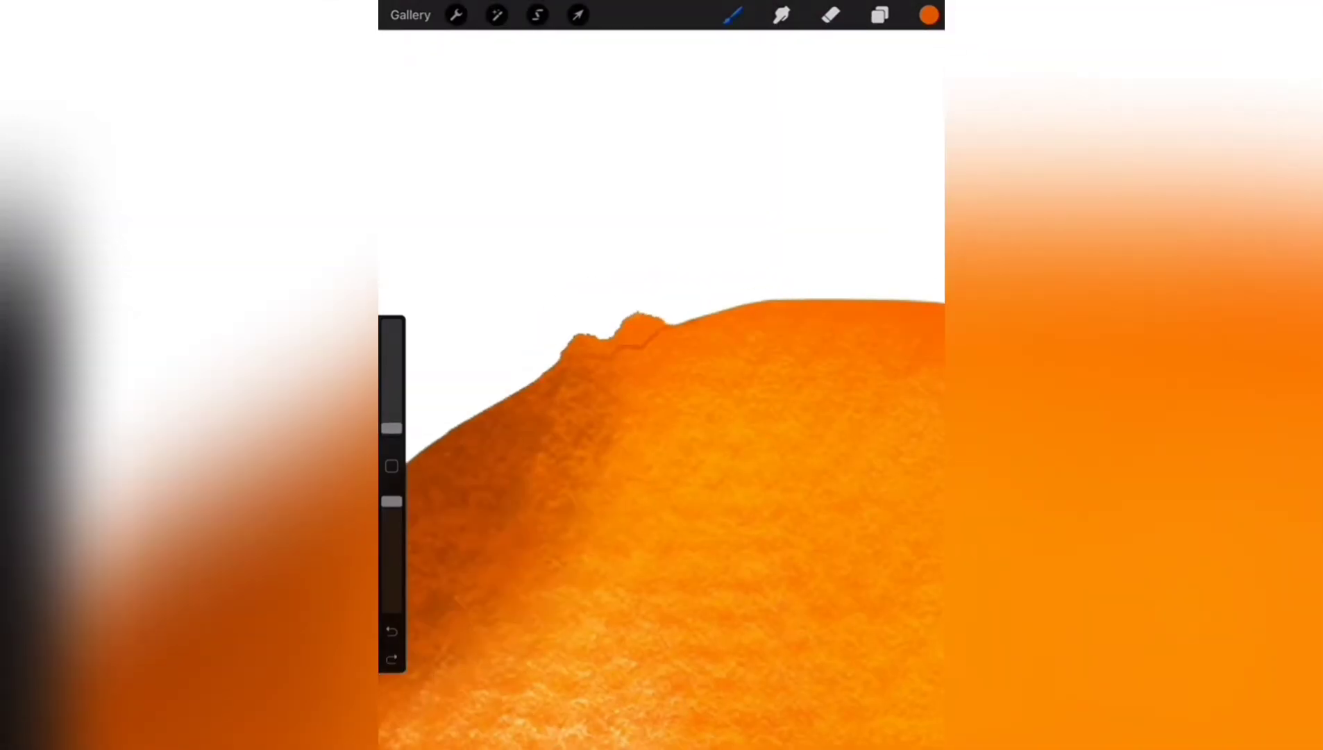
# - Shade the top dimple in dark brown, then switch to green for the stem
pyautogui.click(928, 15)
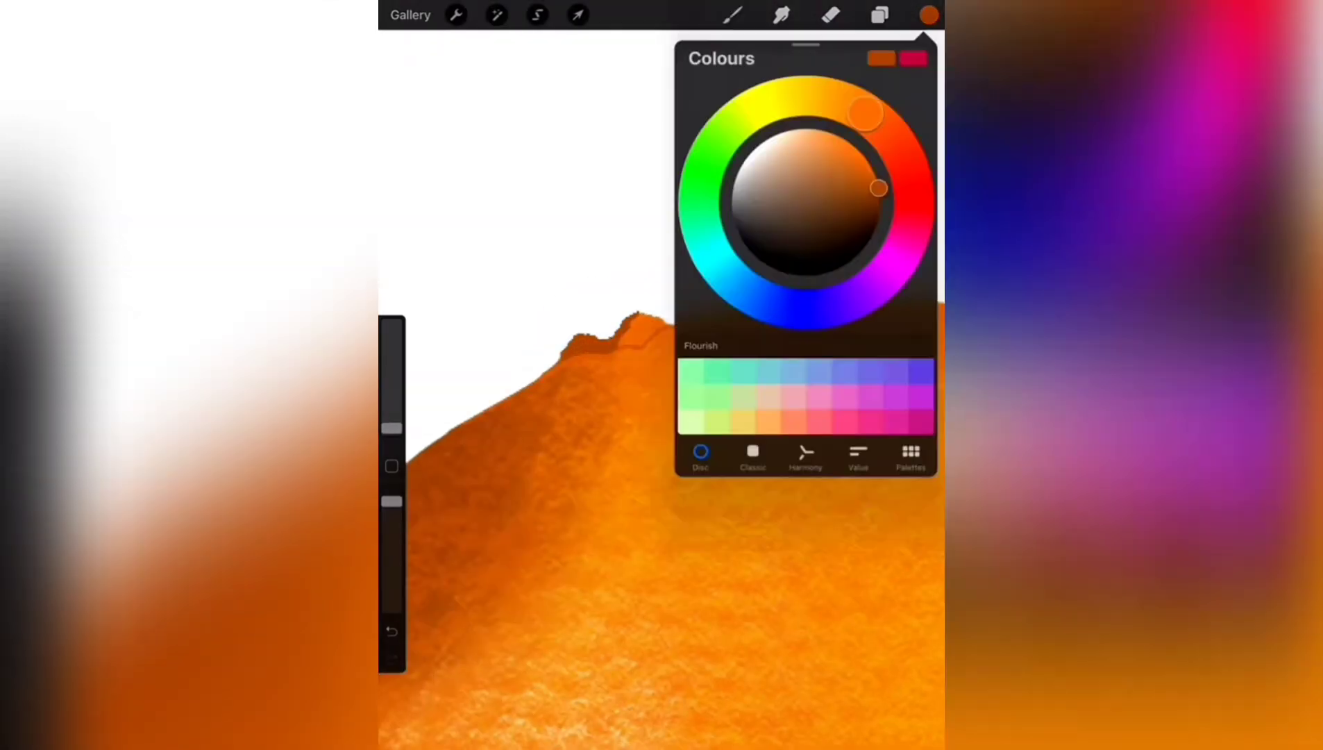
pyautogui.click(928, 14)
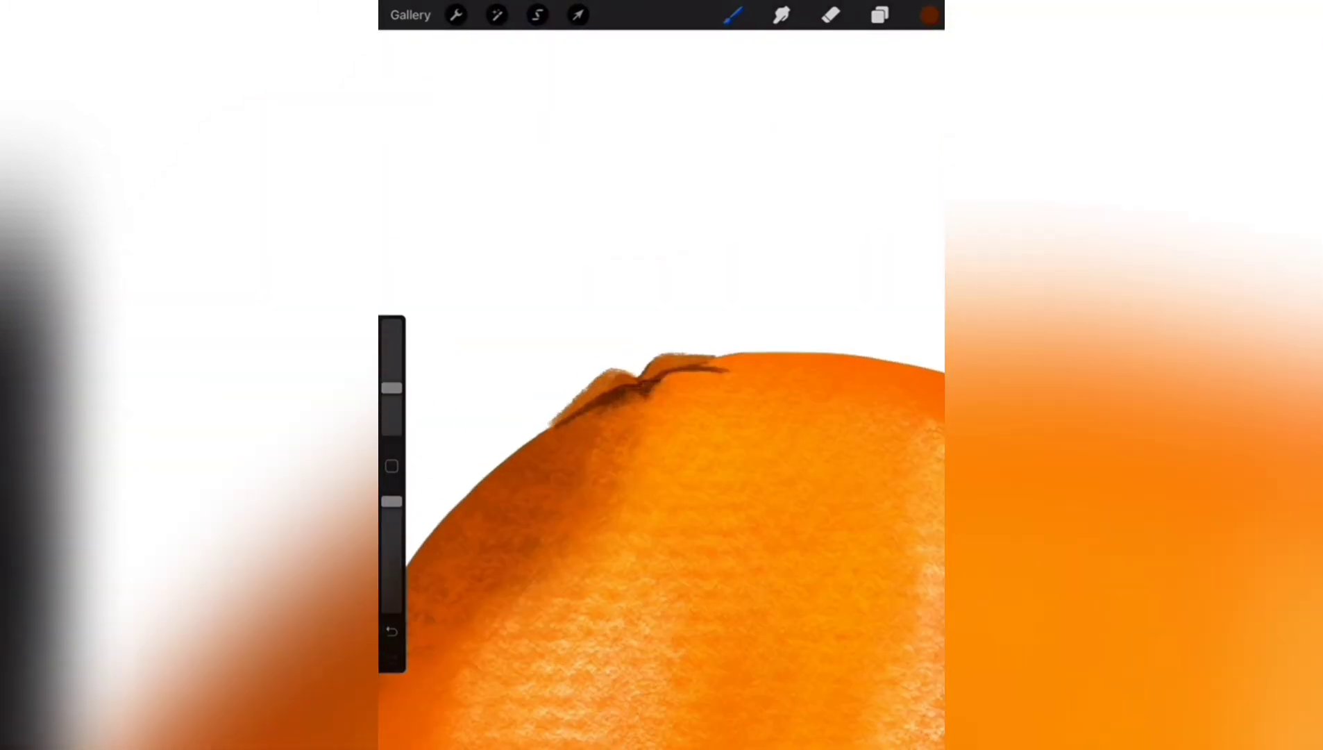
pyautogui.click(929, 15)
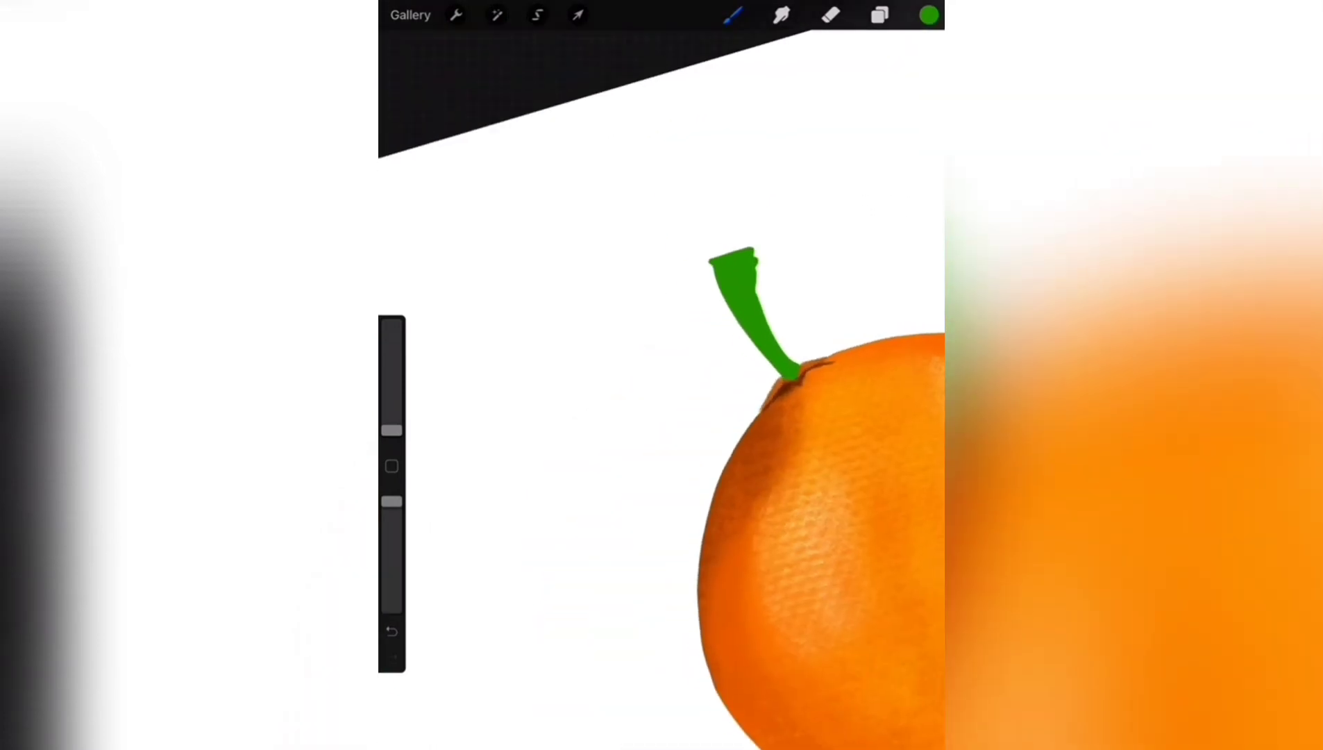
# - Paint the green stem, then draw, fill and shade a dark green leaf to its left
pyautogui.click(928, 15)
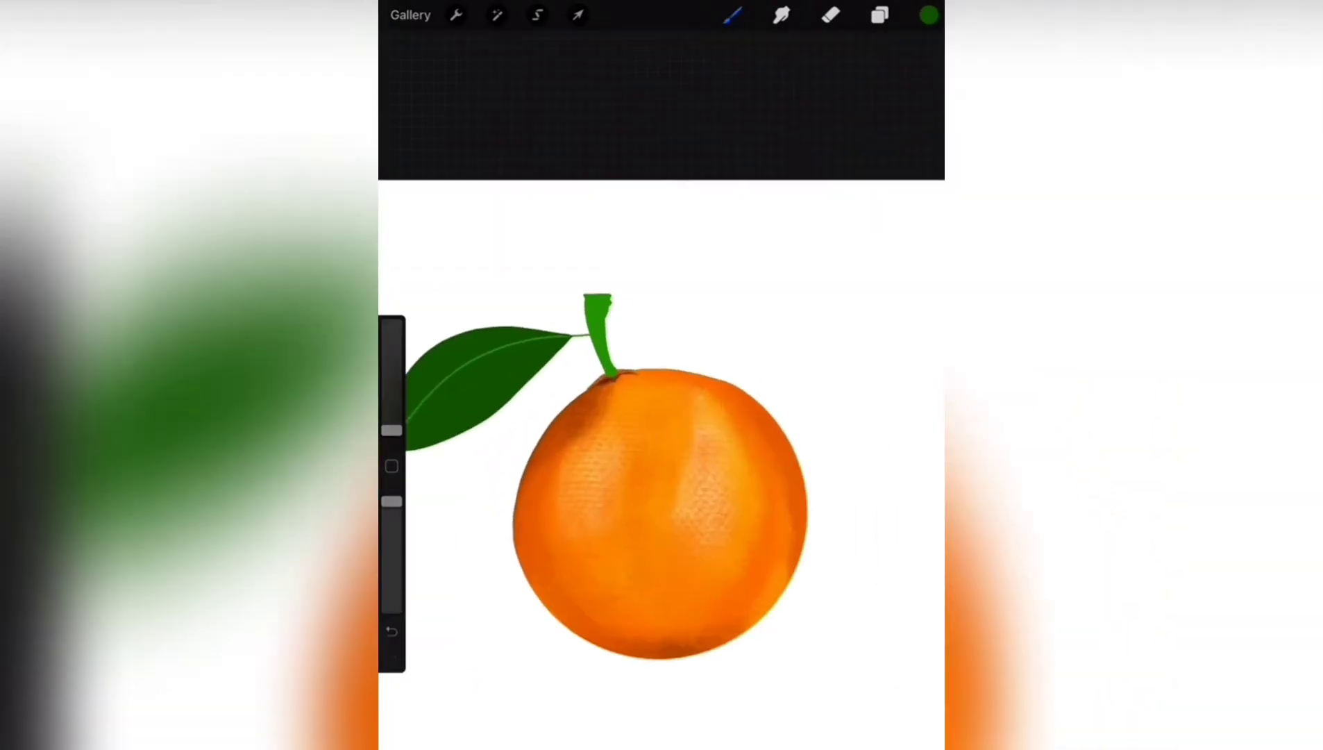
pyautogui.click(730, 15)
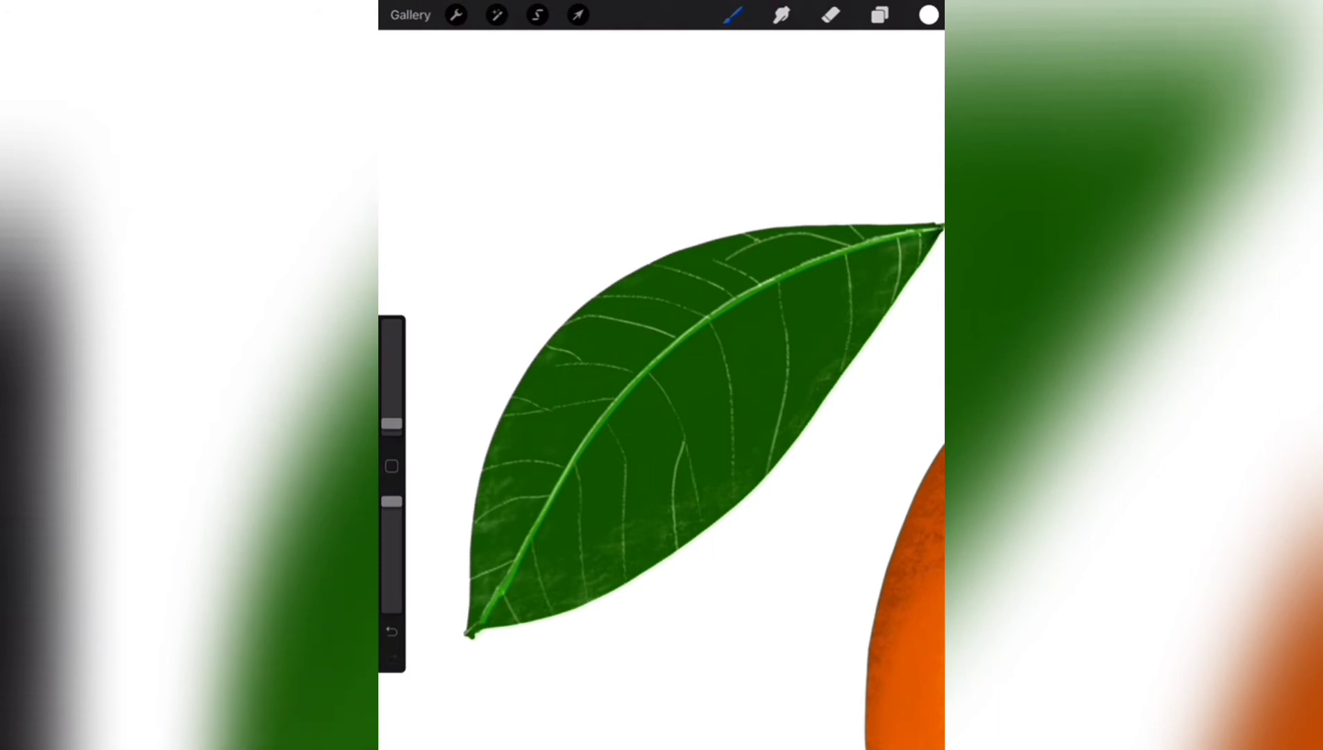
# - Draw a bright green midrib and thin pale veins across the leaf, then pick black for the face
pyautogui.click(880, 14)
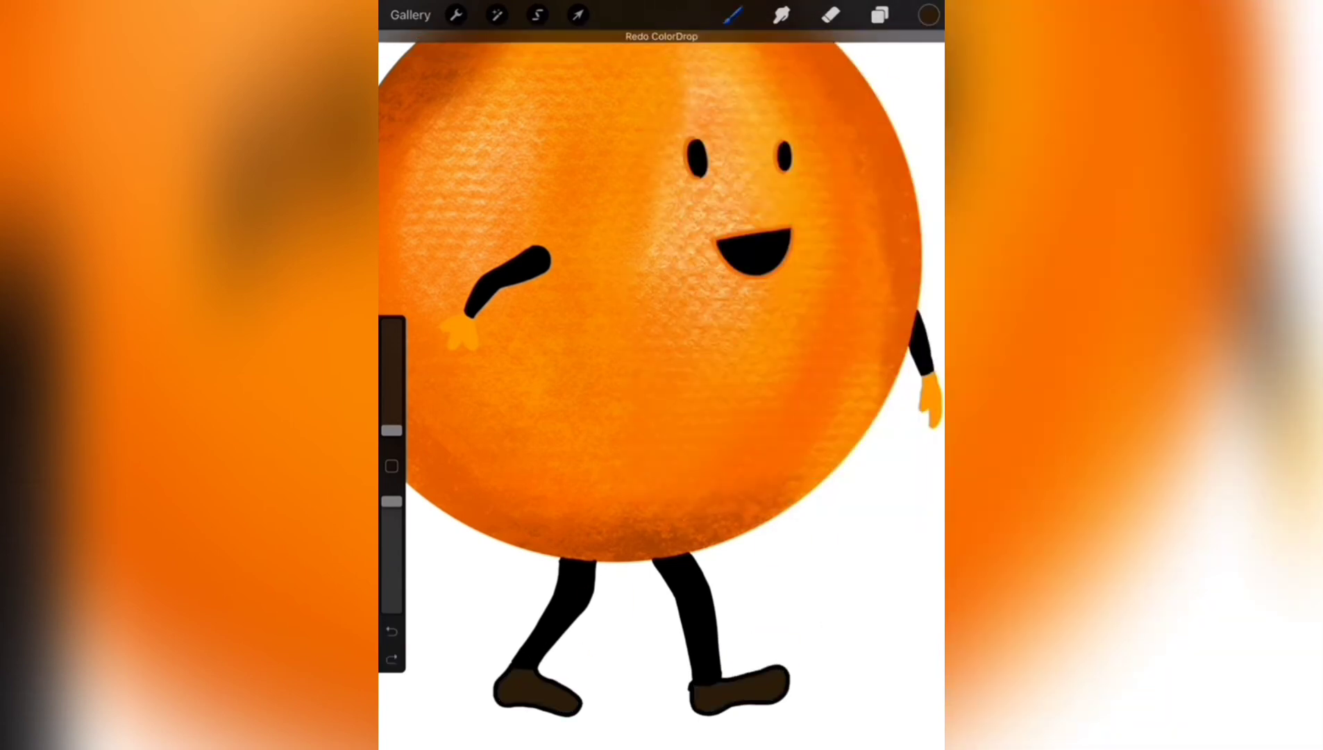
# - Draw the black eyes, mouth, arms, orange hands, legs and shoes, adding red shoe accents
pyautogui.click(730, 15)
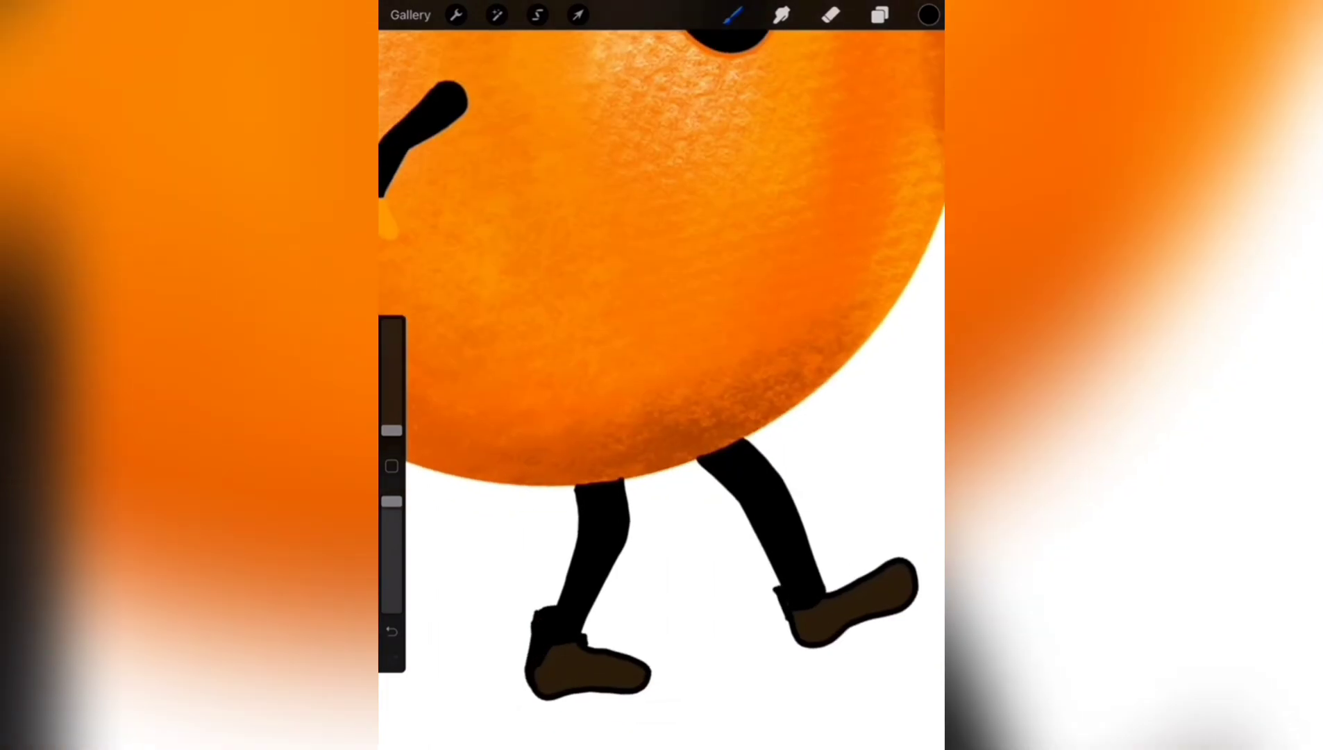
pyautogui.click(926, 14)
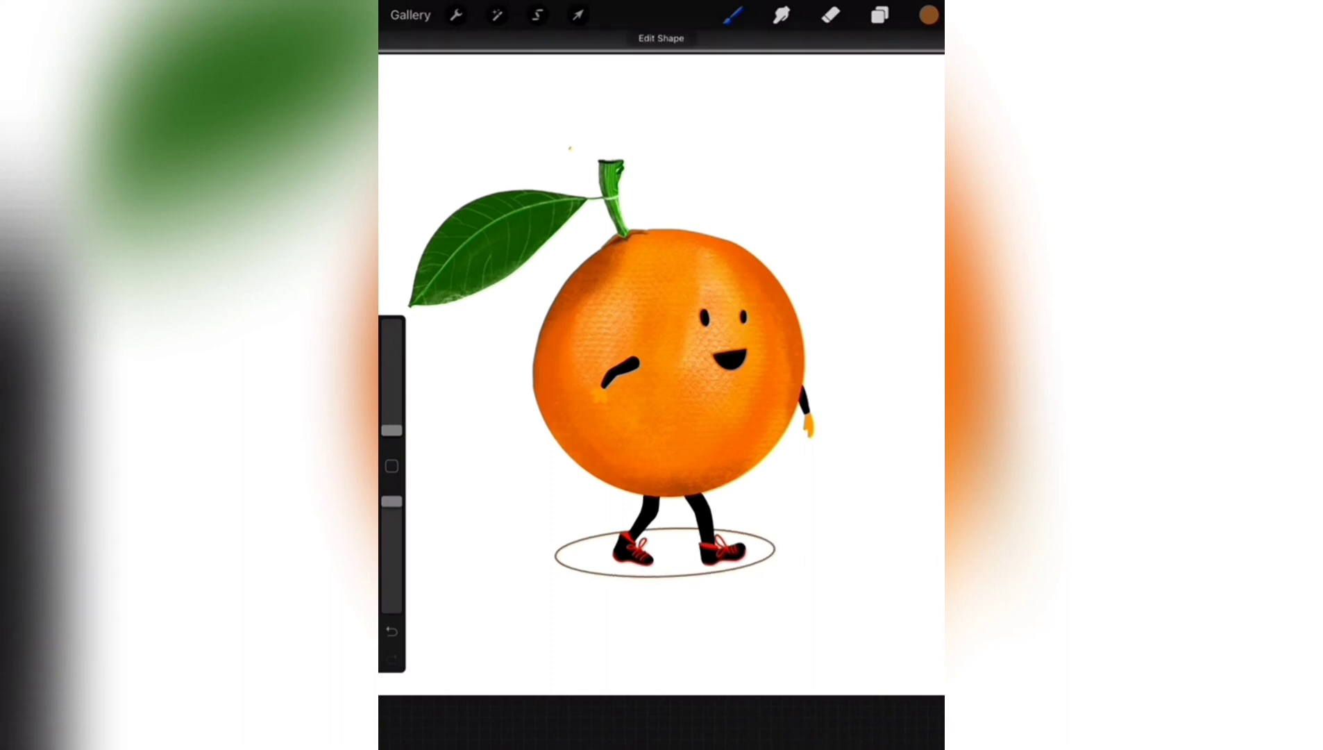
# - Fill the ground oval under the feet tan and airbrush pink blush onto the cheek
pyautogui.click(578, 15)
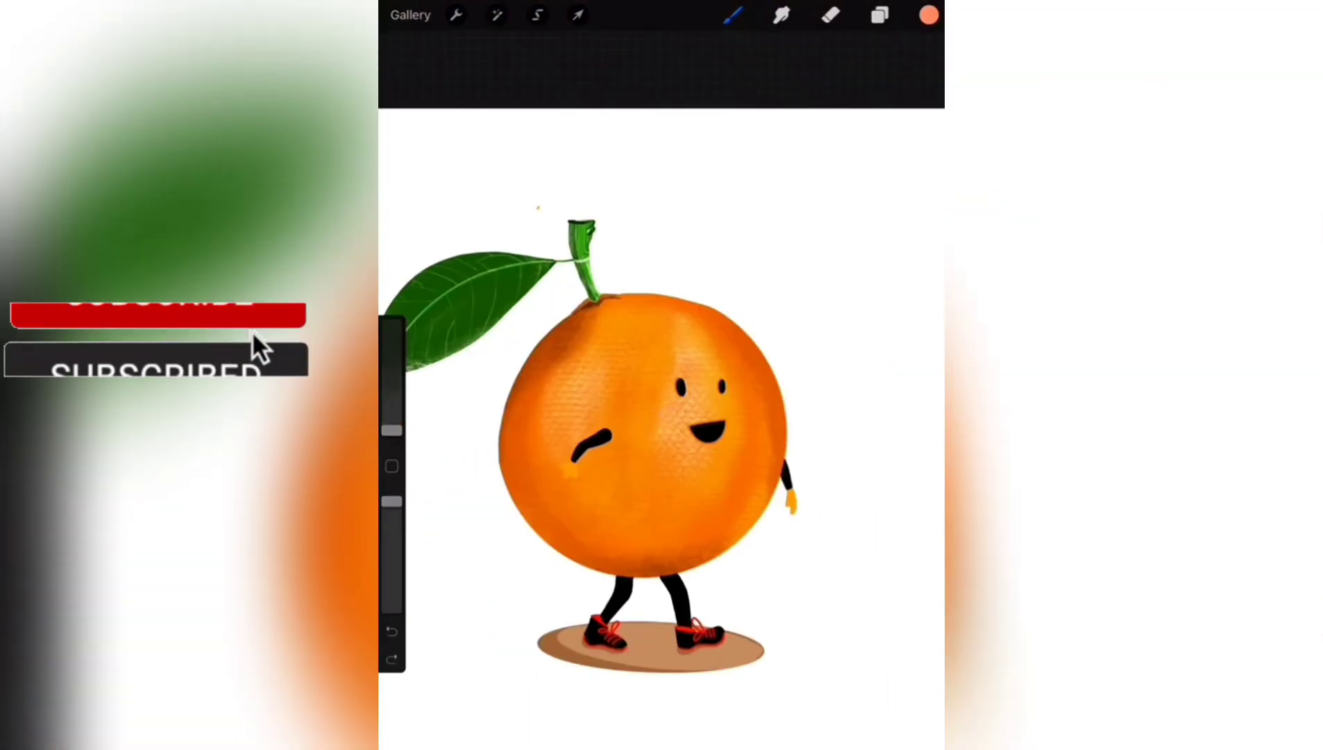
pyautogui.click(667, 414)
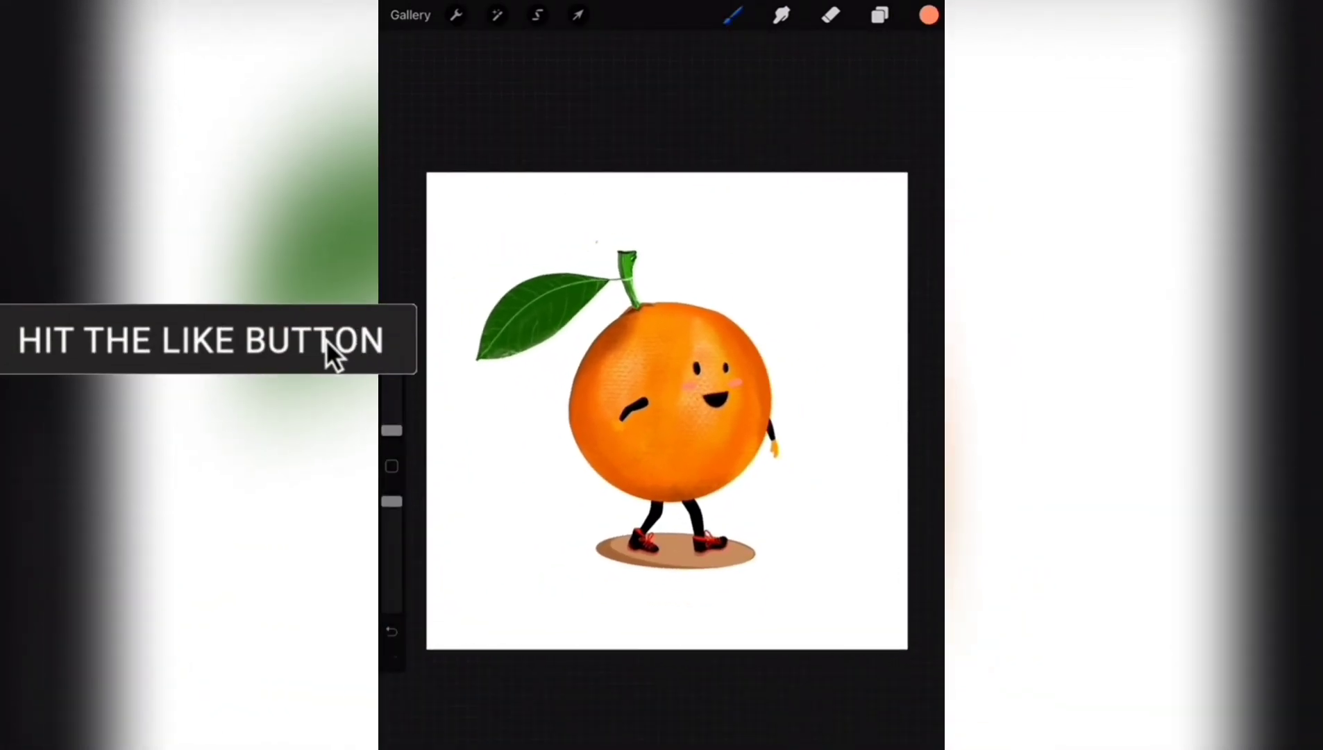
# - Hide the face, limb and ground layers and paint a soft grey drop shadow to the orange's lower left
pyautogui.click(879, 15)
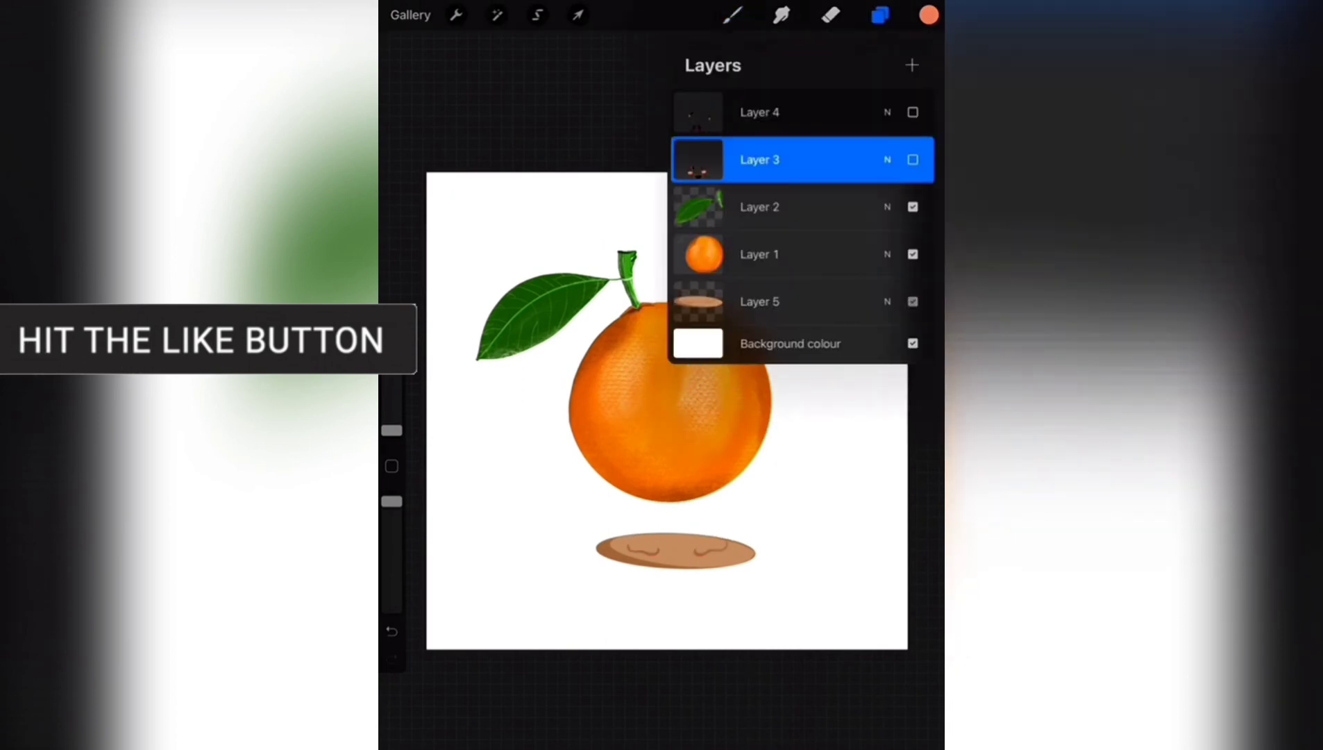
pyautogui.click(928, 14)
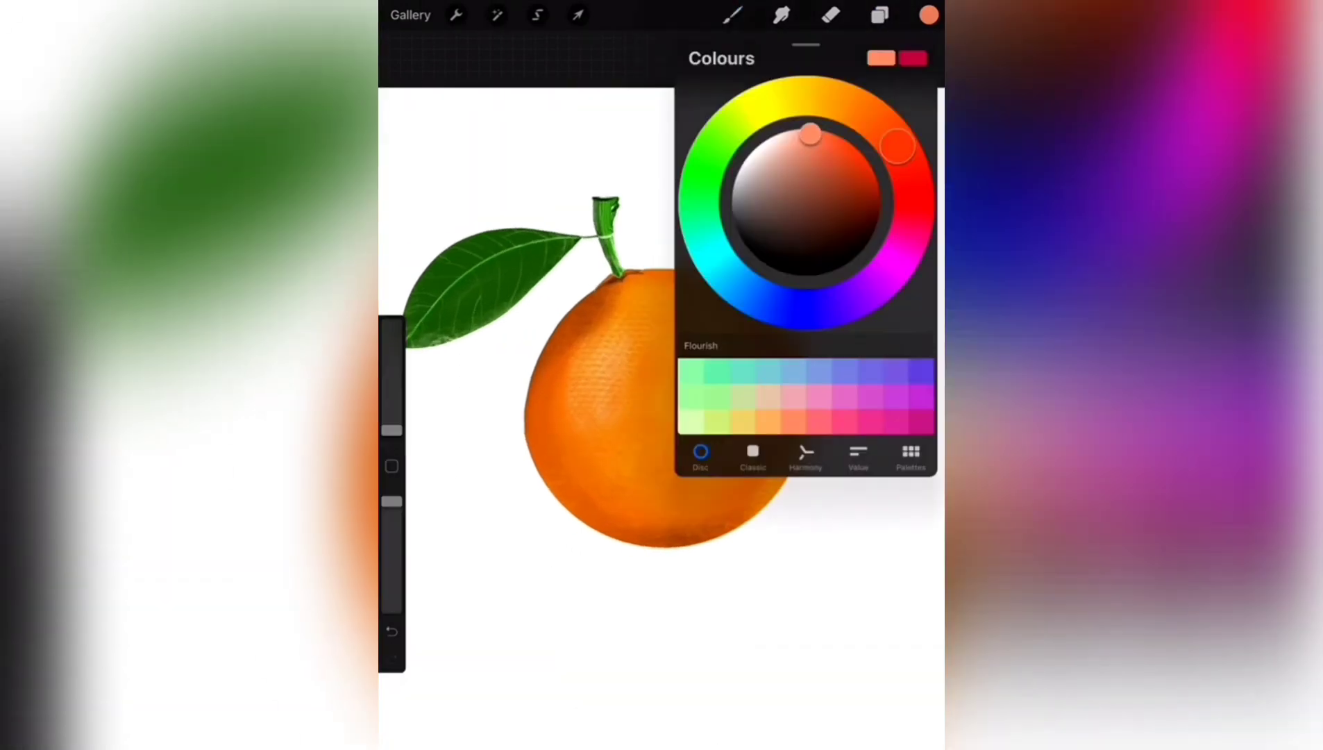
pyautogui.click(880, 15)
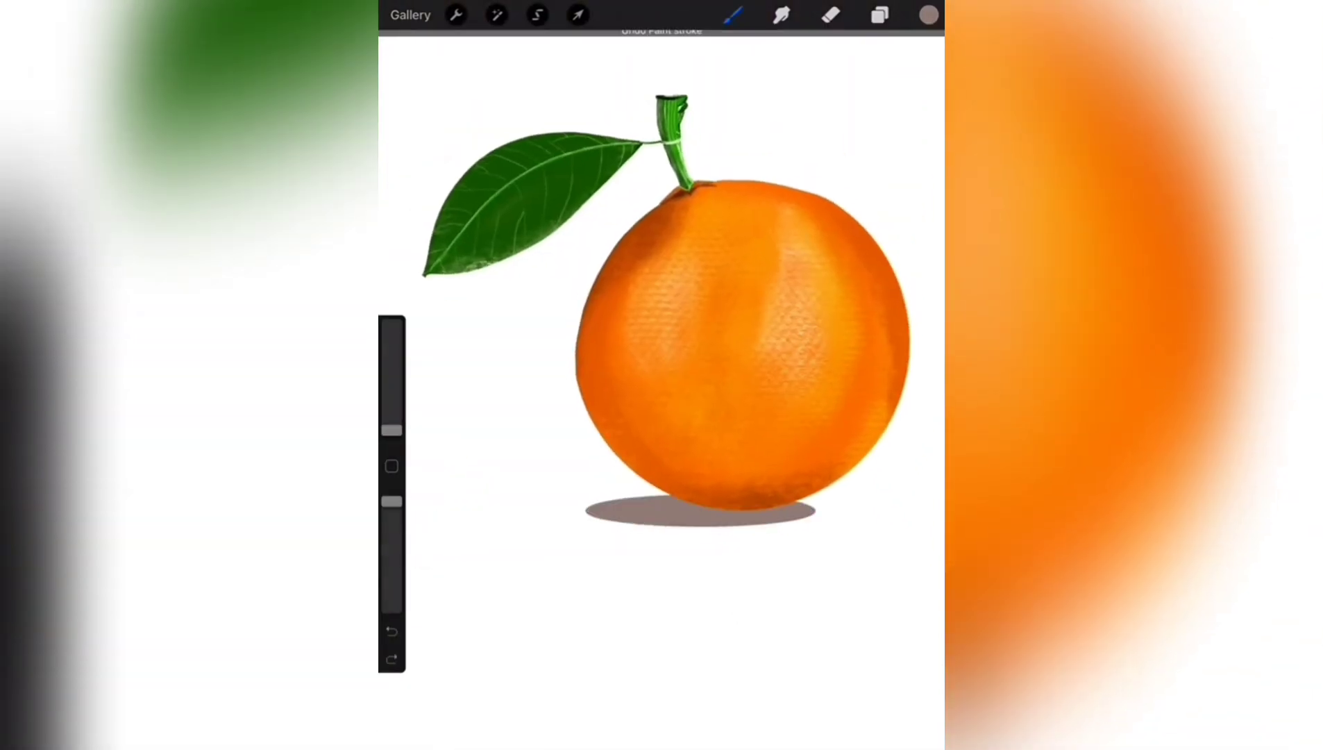
pyautogui.click(878, 14)
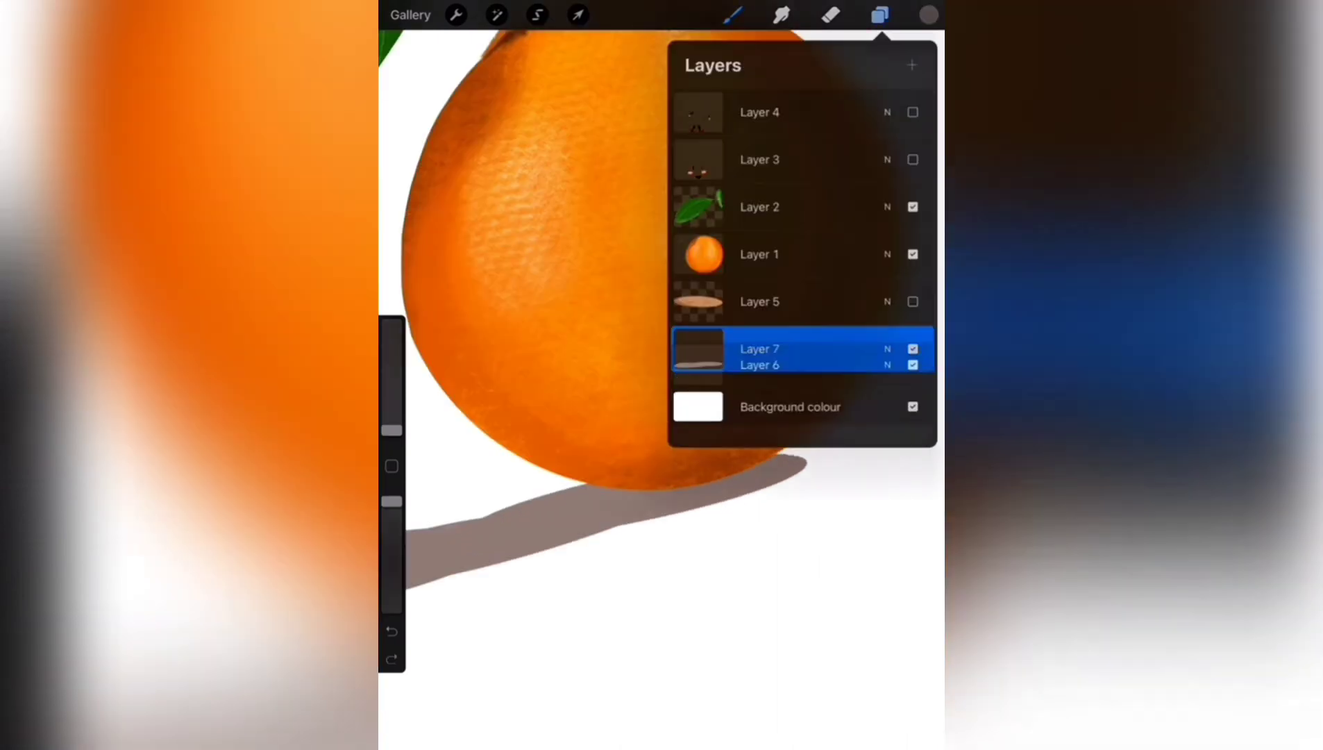
pyautogui.click(879, 15)
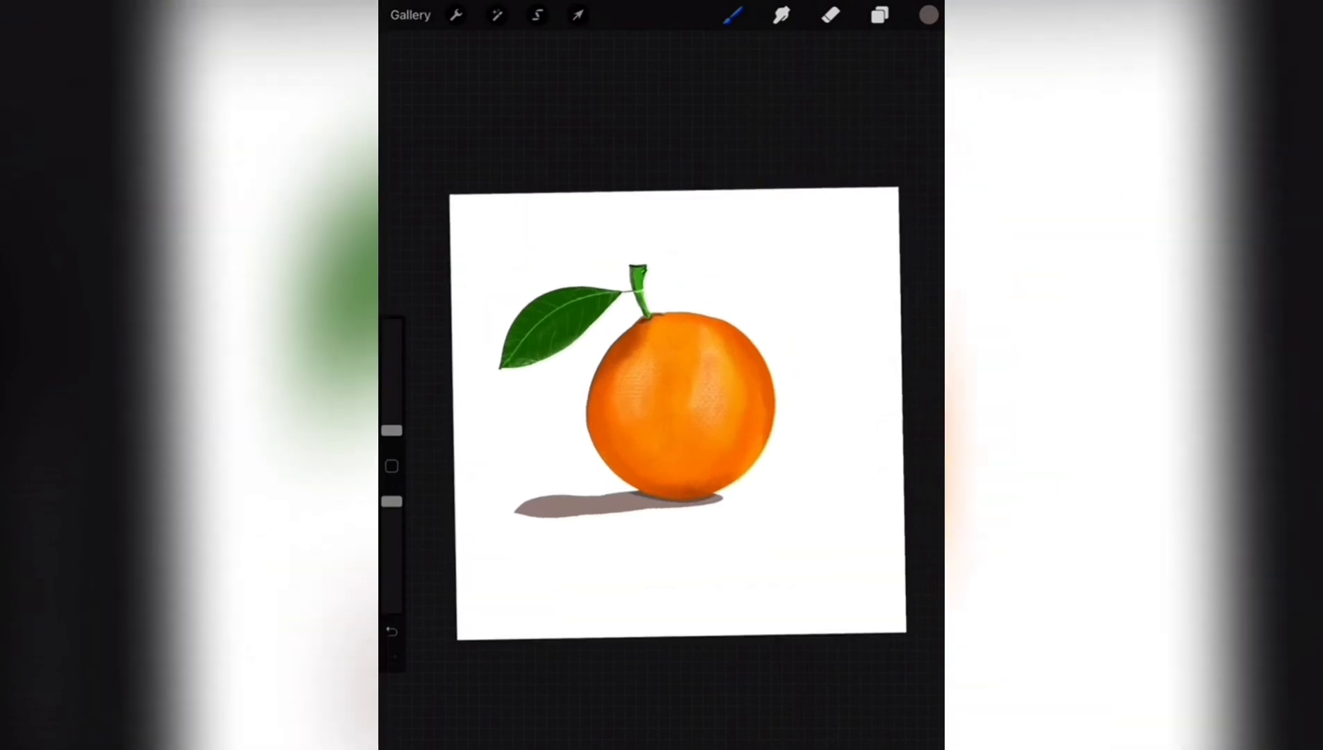
pyautogui.click(880, 15)
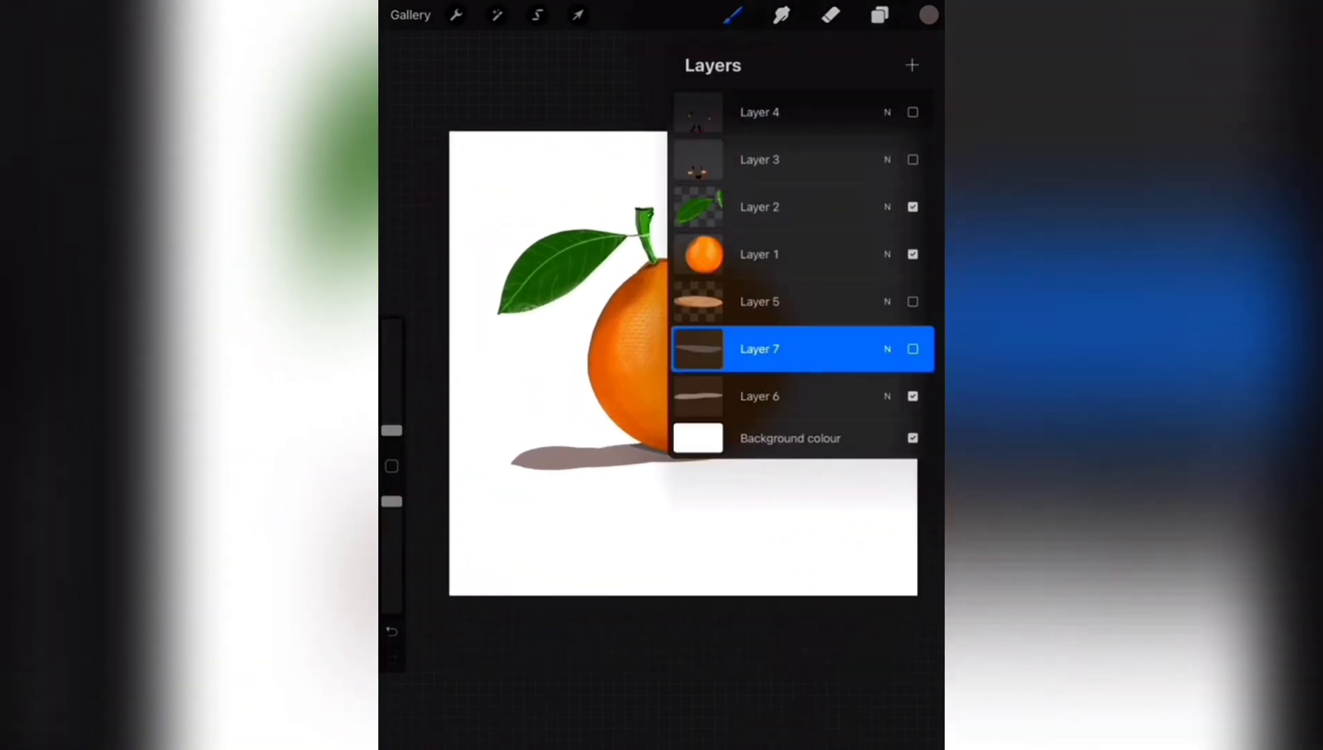